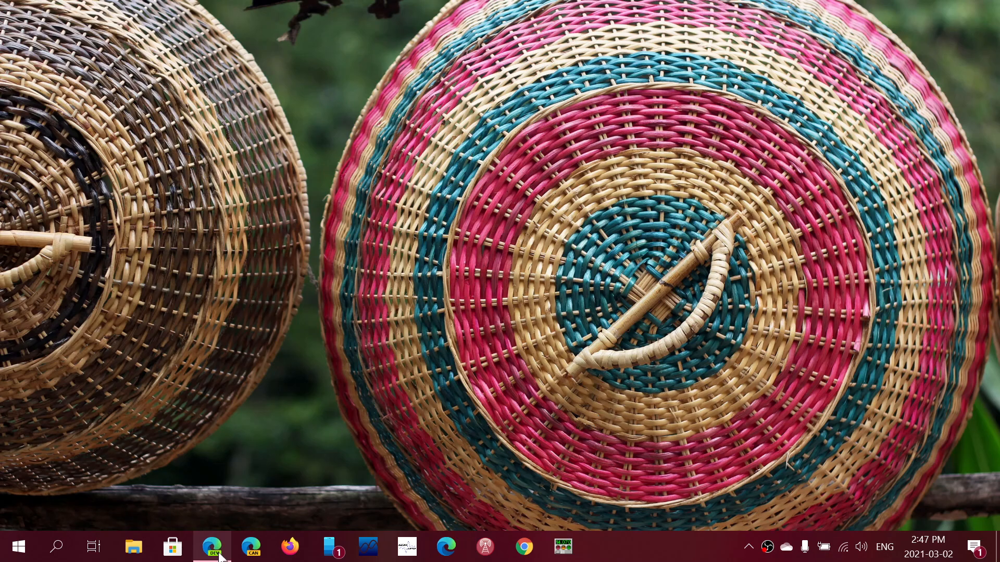
pyautogui.moveTo(214, 547)
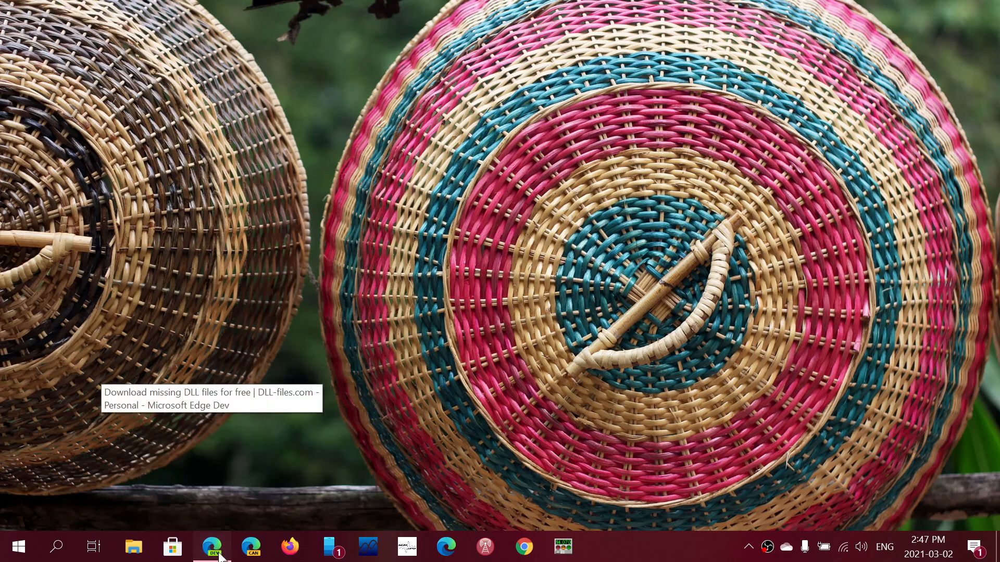
# Step: Restore the Microsoft Edge Dev window showing the dll-files.com homepage from the taskbar
pyautogui.click(210, 546)
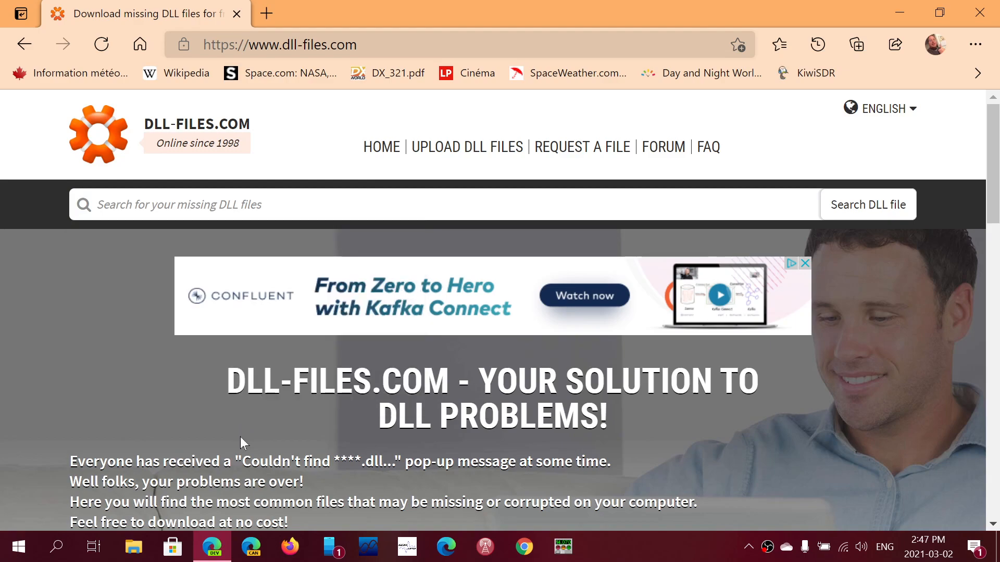
pyautogui.moveTo(866, 213)
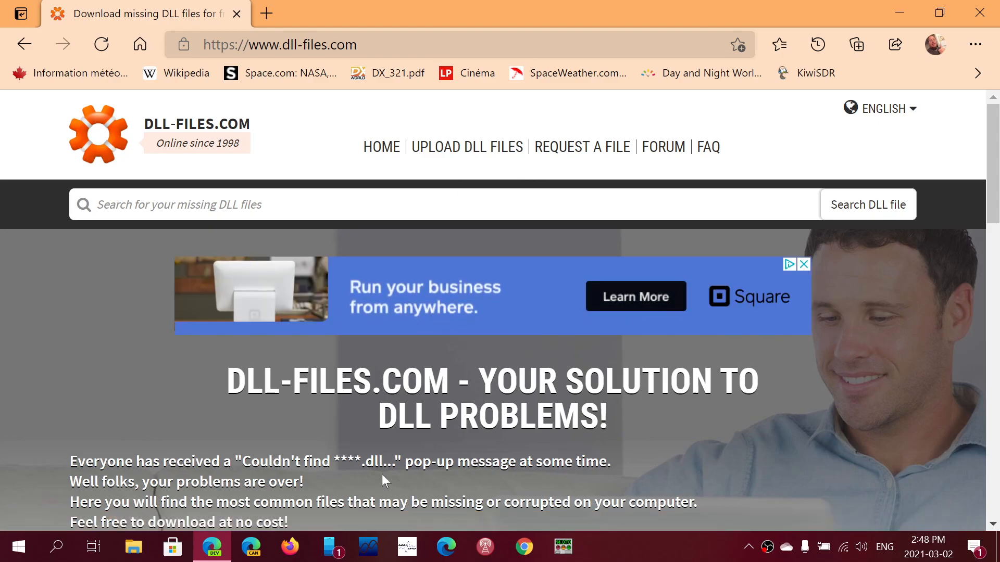
# Step: Scroll down to the 'Search for your missing DLL file' section with the A–Z index
pyautogui.scroll(-3)
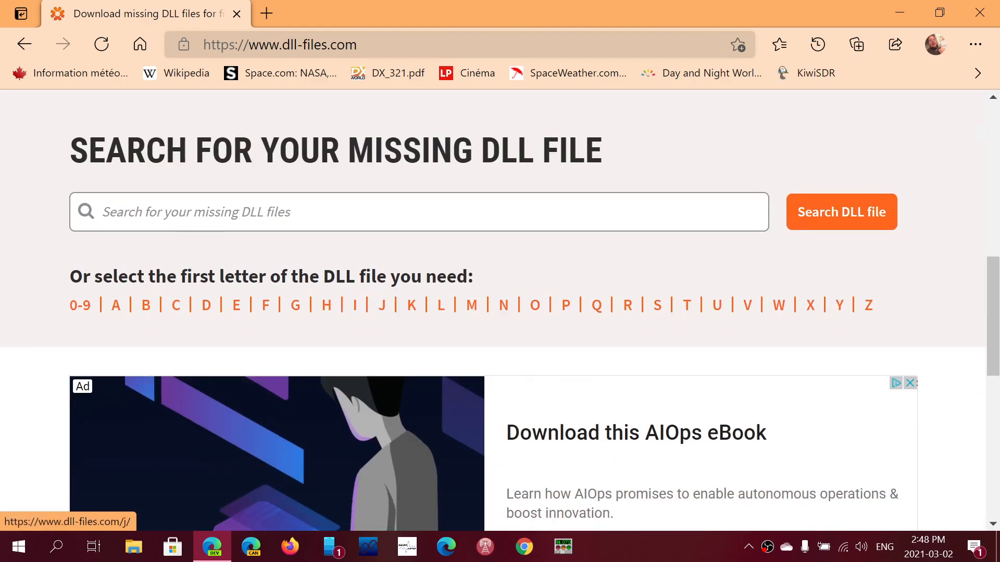
pyautogui.moveTo(176, 304)
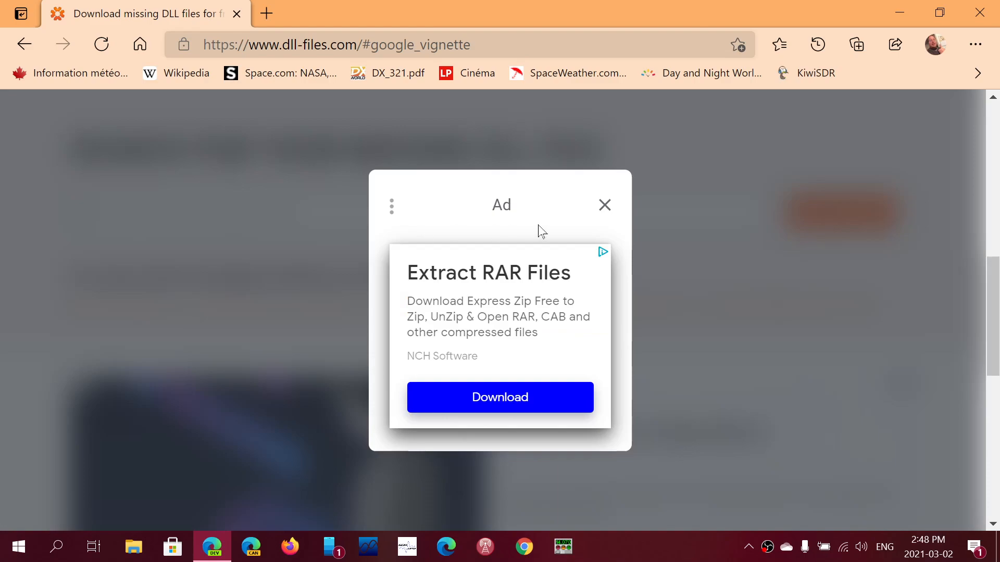
pyautogui.moveTo(605, 206)
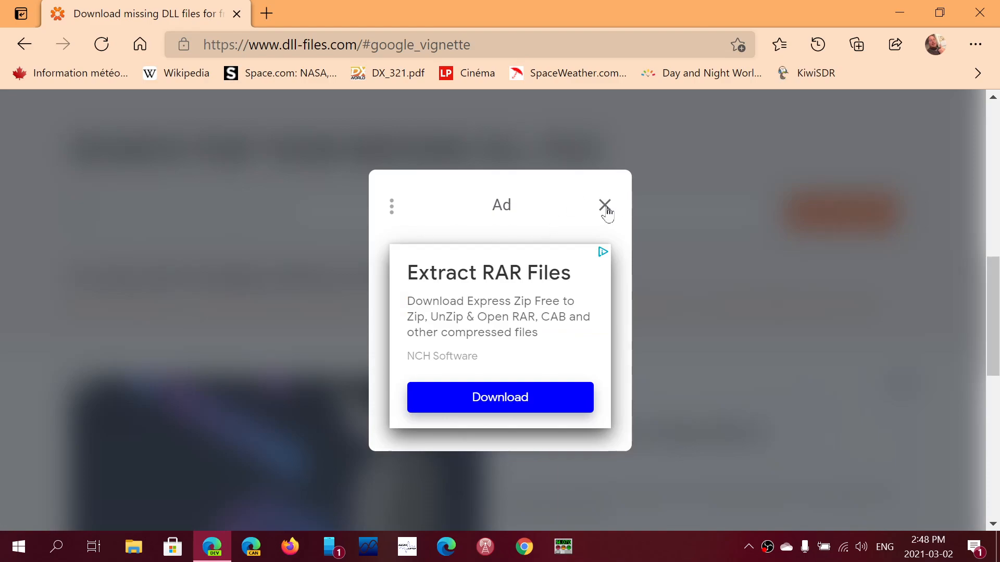
# Step: Dismiss the popup ad and open the cnbpp4.dll download page from the C list
pyautogui.click(604, 203)
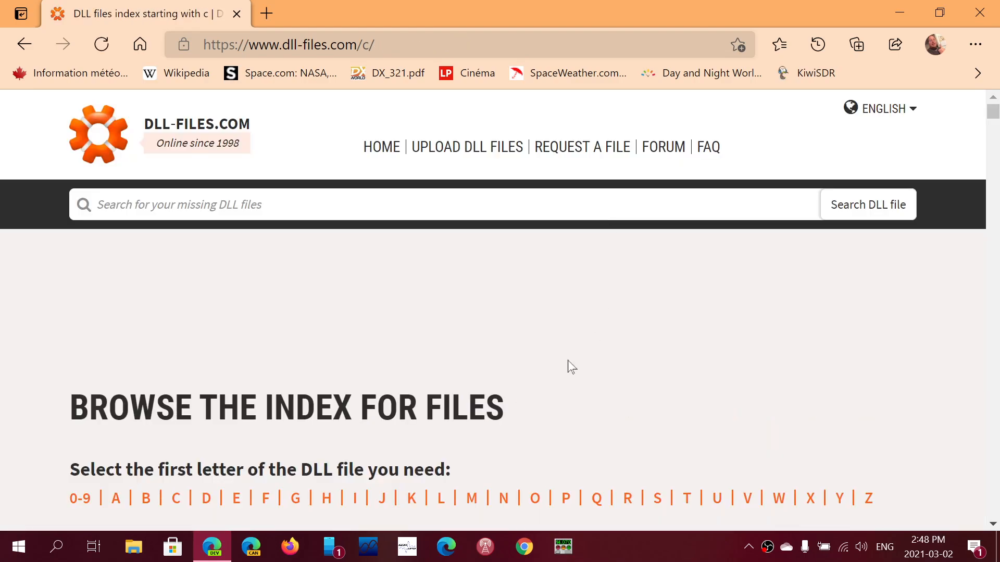
pyautogui.scroll(-3)
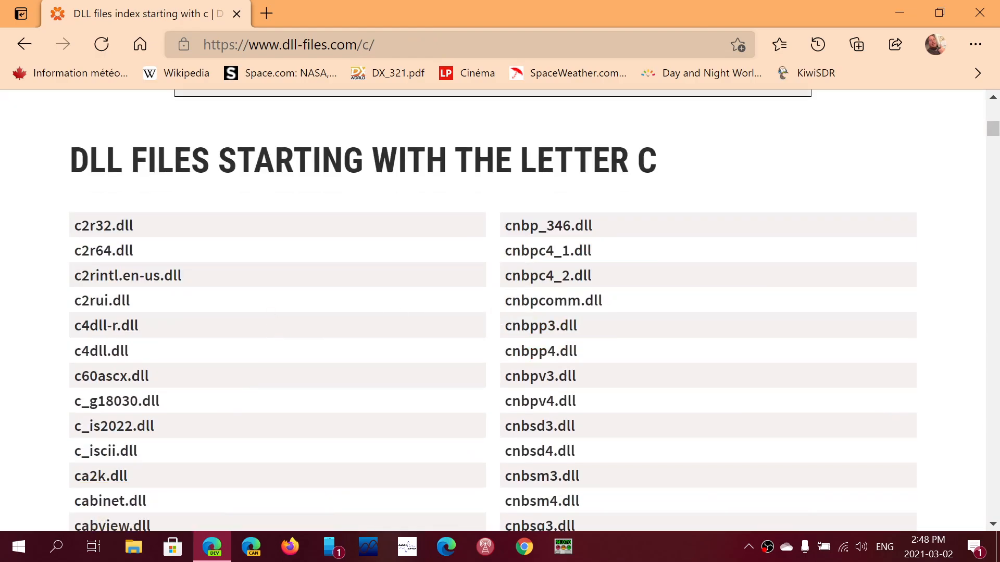
pyautogui.moveTo(539, 341)
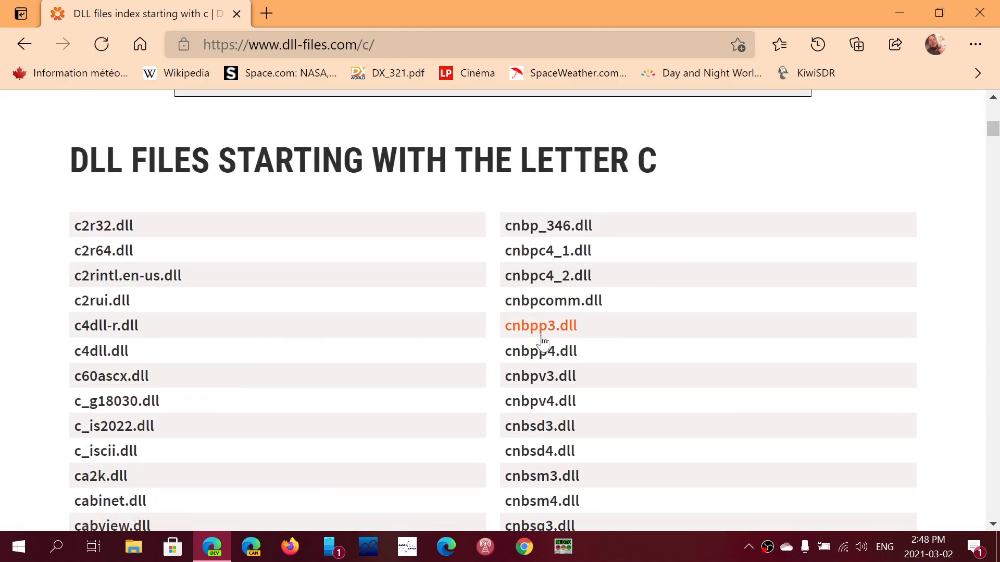
pyautogui.click(540, 351)
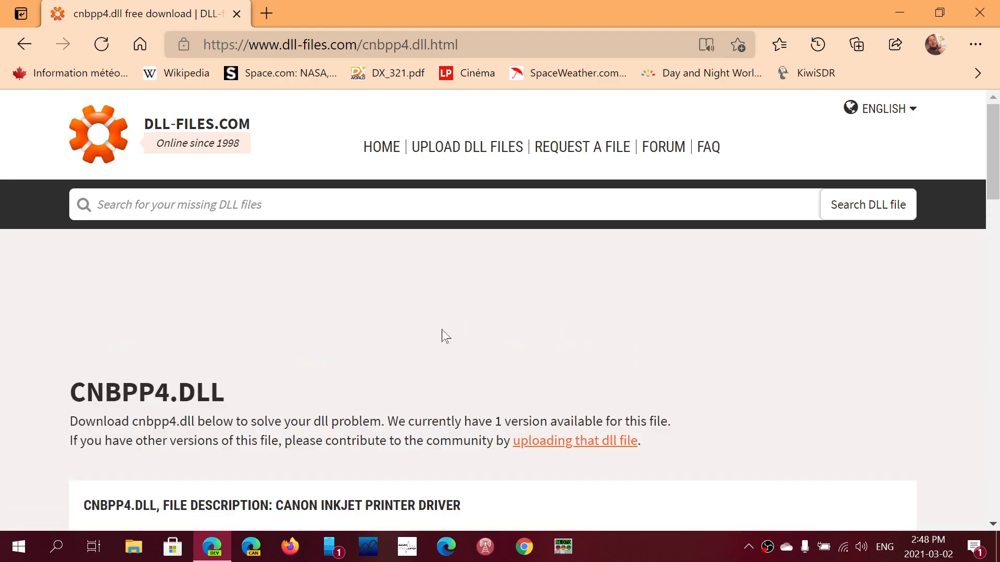
# Step: Scroll through the cnbpp4.dll page to its version details and Download link
pyautogui.scroll(-3)
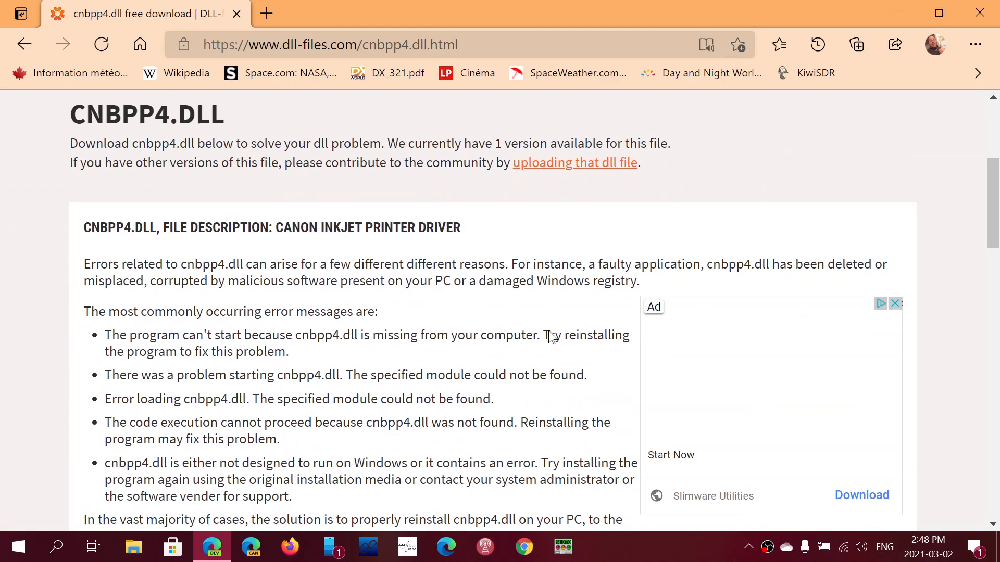
pyautogui.scroll(-3)
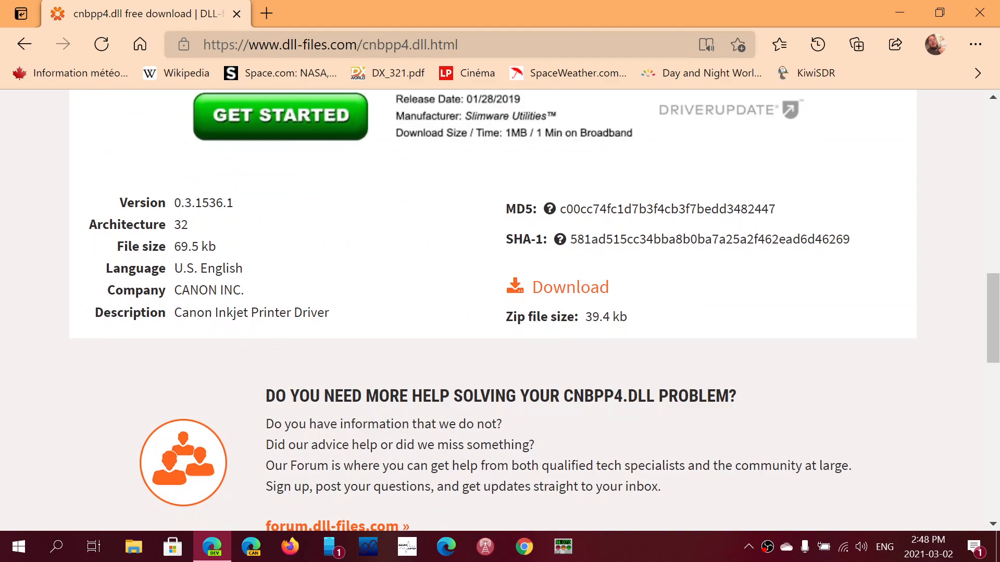
pyautogui.moveTo(589, 293)
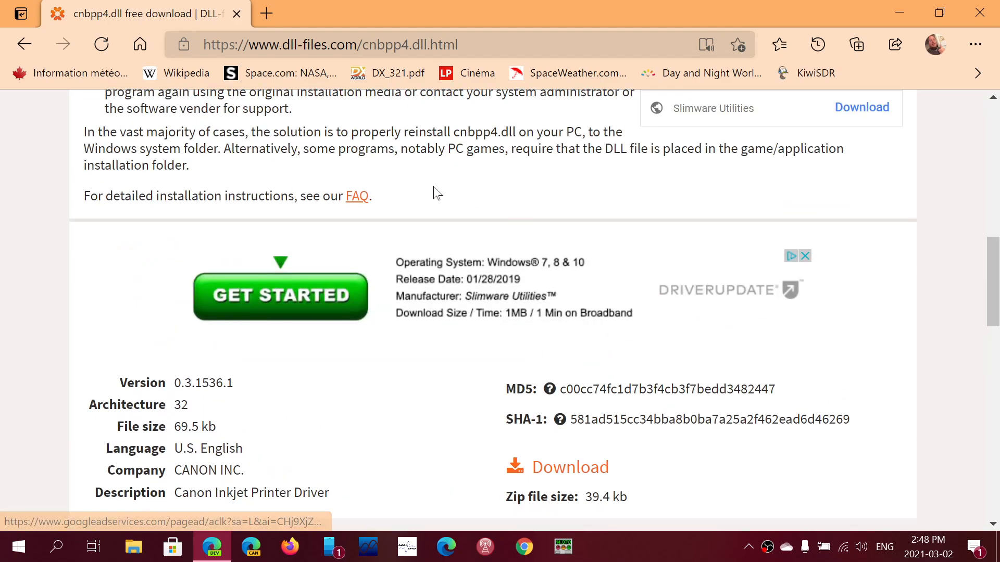
pyautogui.moveTo(104, 238)
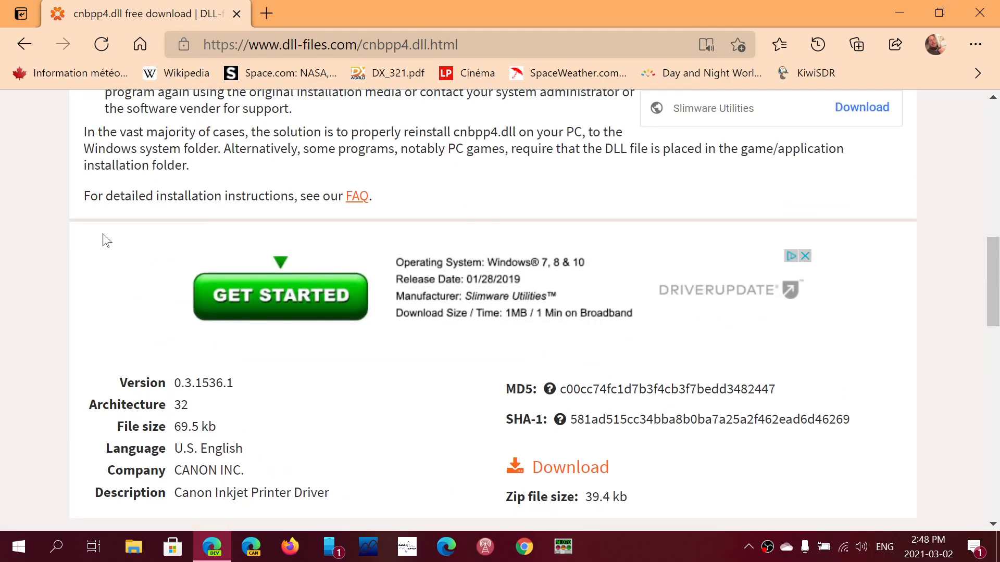
pyautogui.scroll(-3)
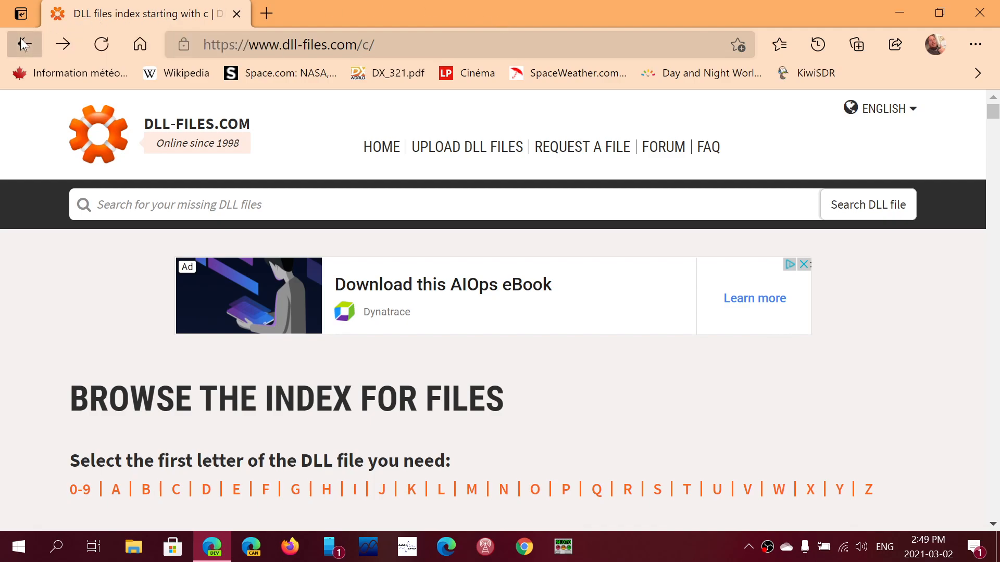
# Step: Go back to the dll-files.com homepage and select its URL with the copy menu shown
pyautogui.click(24, 43)
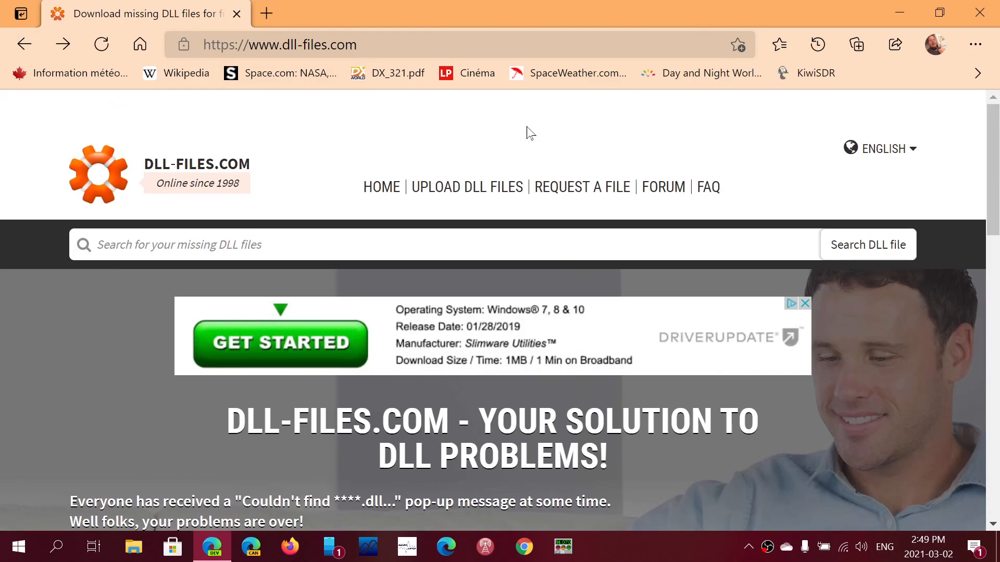
pyautogui.scroll(-3)
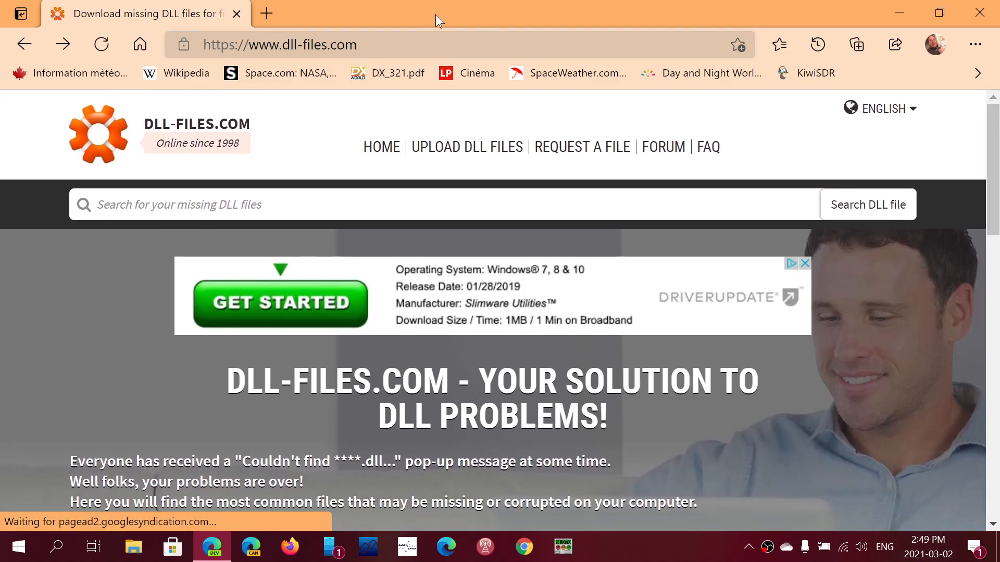
pyautogui.click(280, 45)
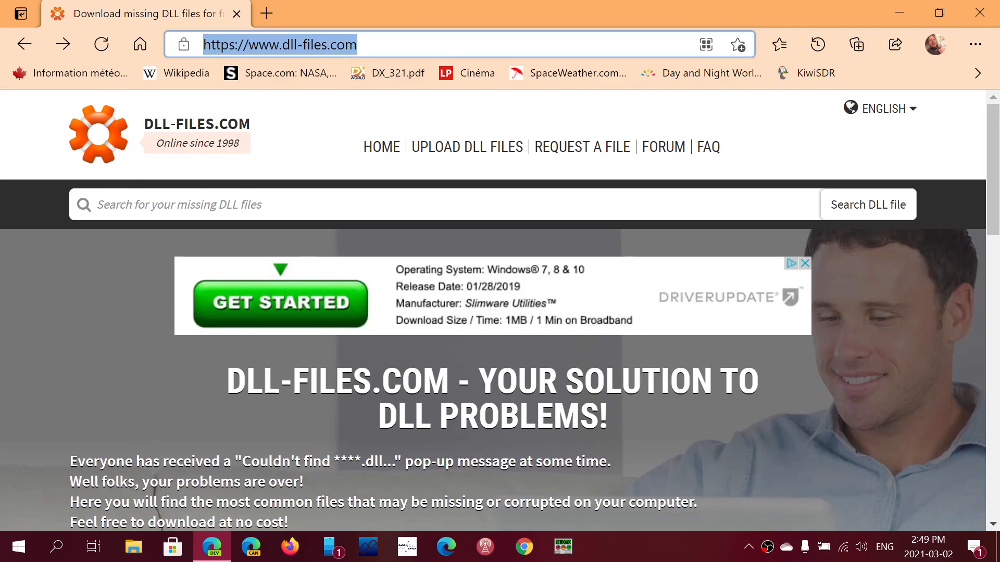
pyautogui.rightClick(280, 44)
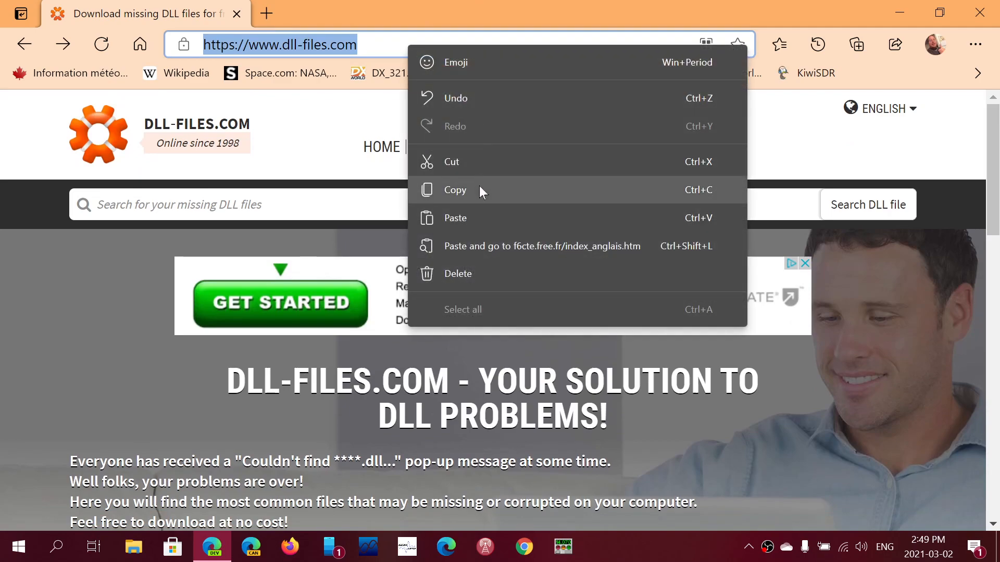